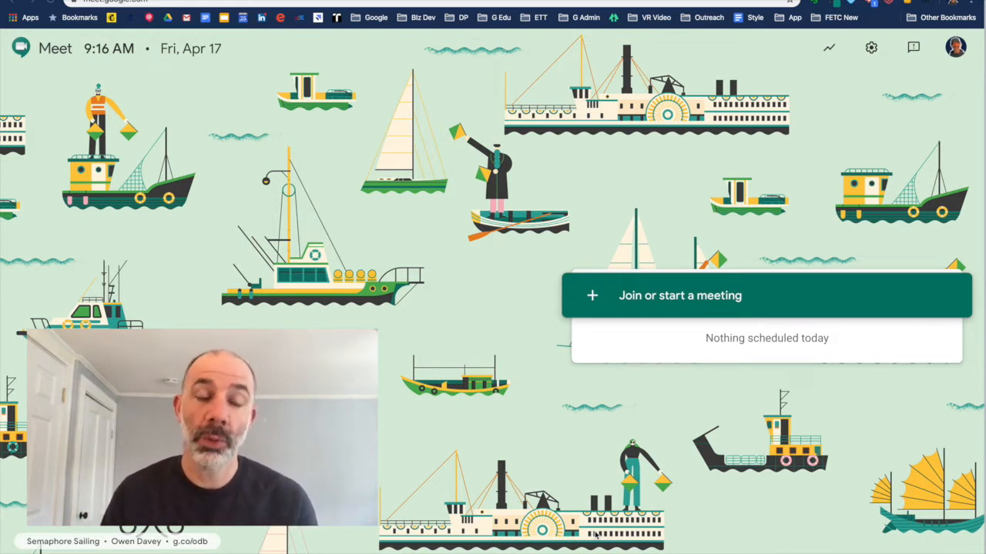
mouse_move(949, 539)
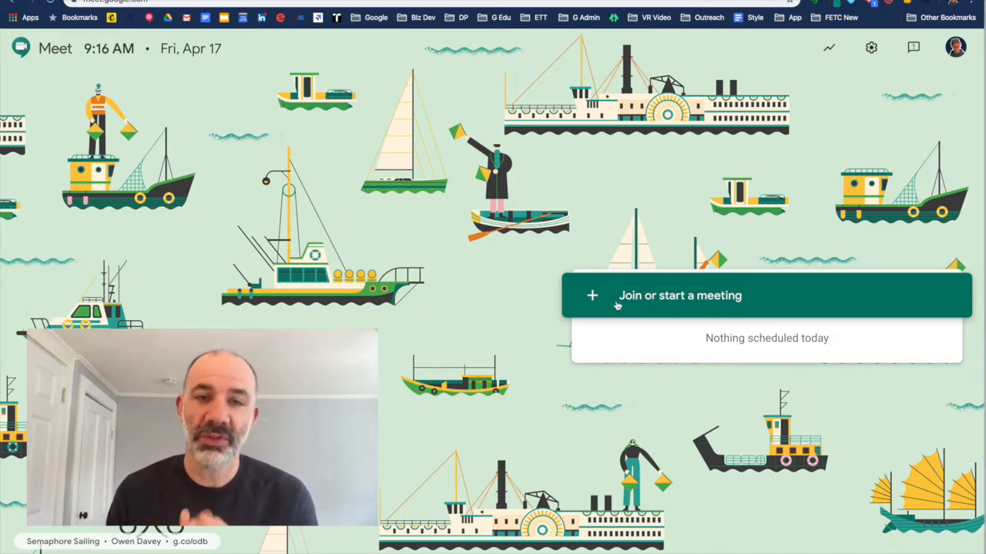
Step: Start a new meeting with the nickname 'inking demo google meet' and continue to its pre-join screen
left_click(680, 296)
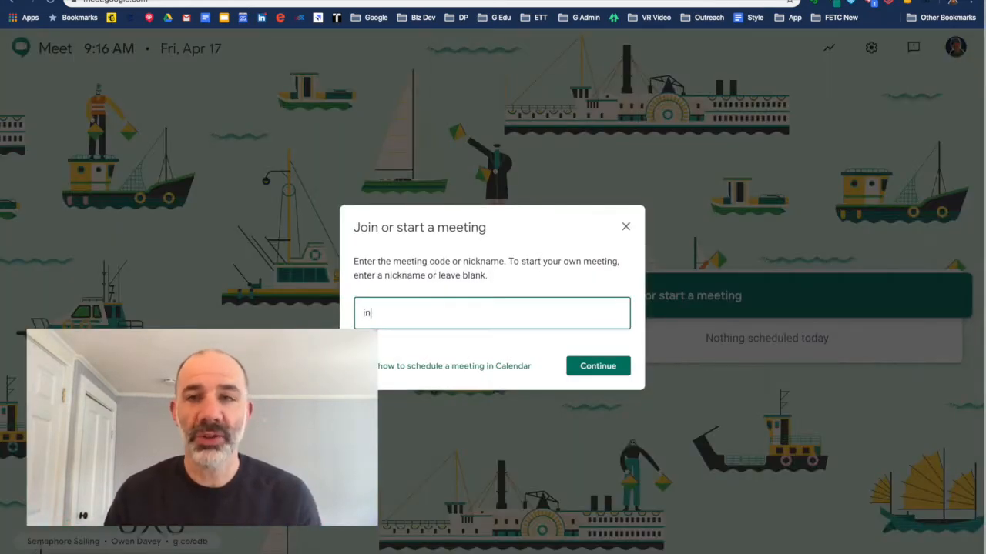
type("king demo google me")
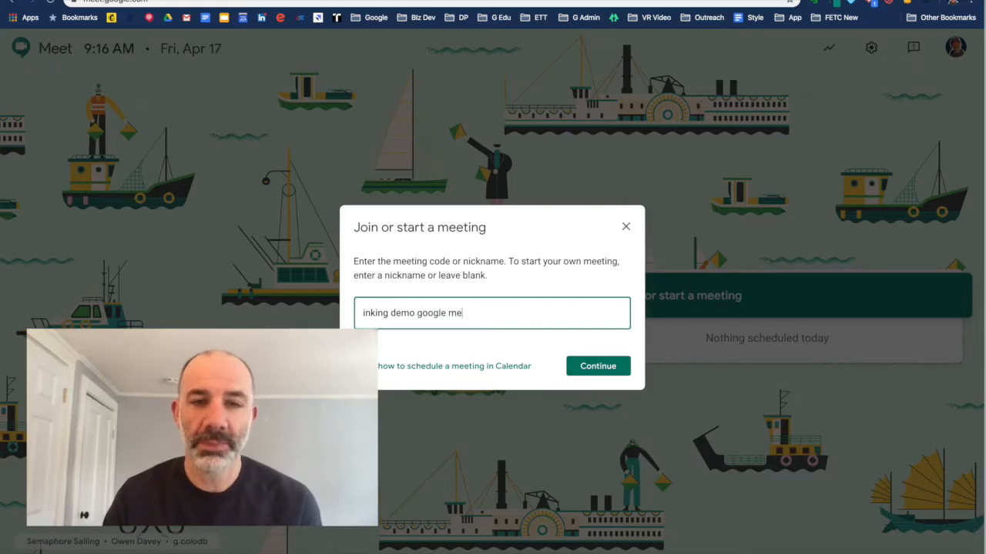
left_click(598, 367)
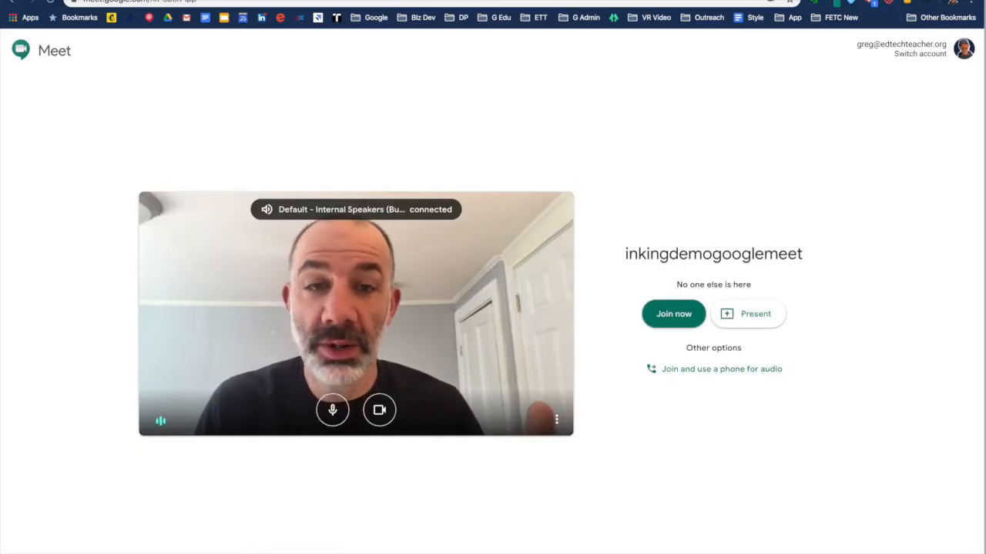
Step: Join the call now and dismiss the 'Add others' invite dialog
left_click(672, 314)
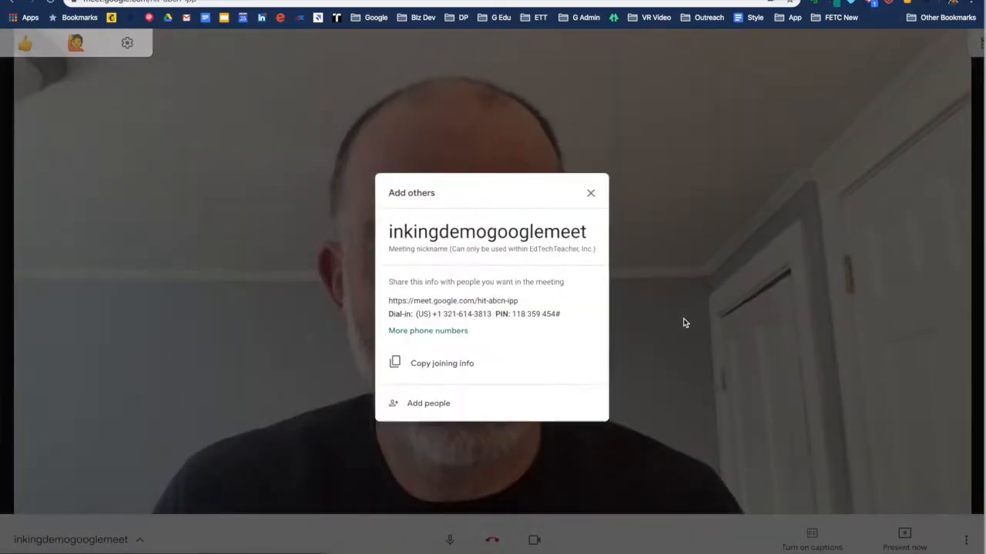
left_click(591, 193)
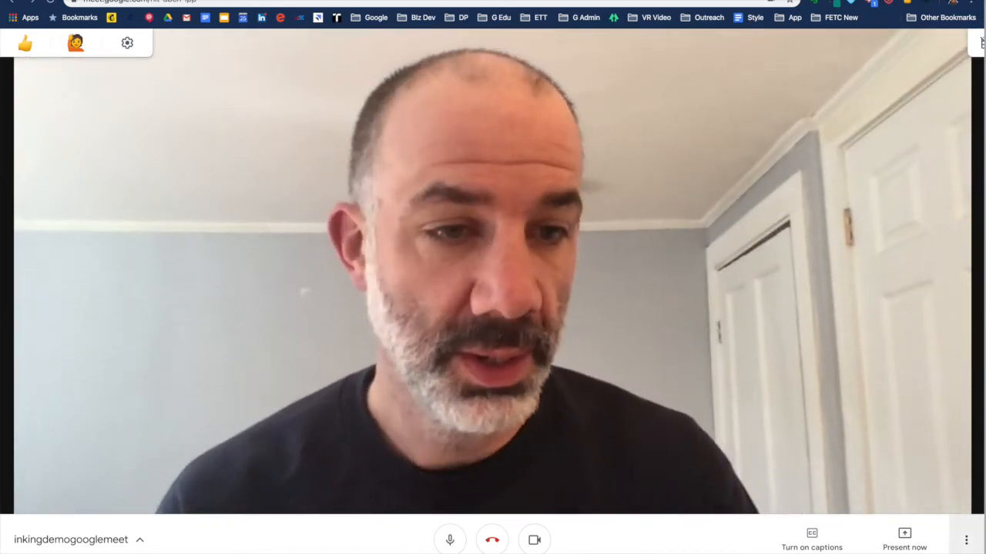
Step: Start recording the meeting via the three-dot menu, accept the consent notice, and switch to the Drive tab
left_click(967, 539)
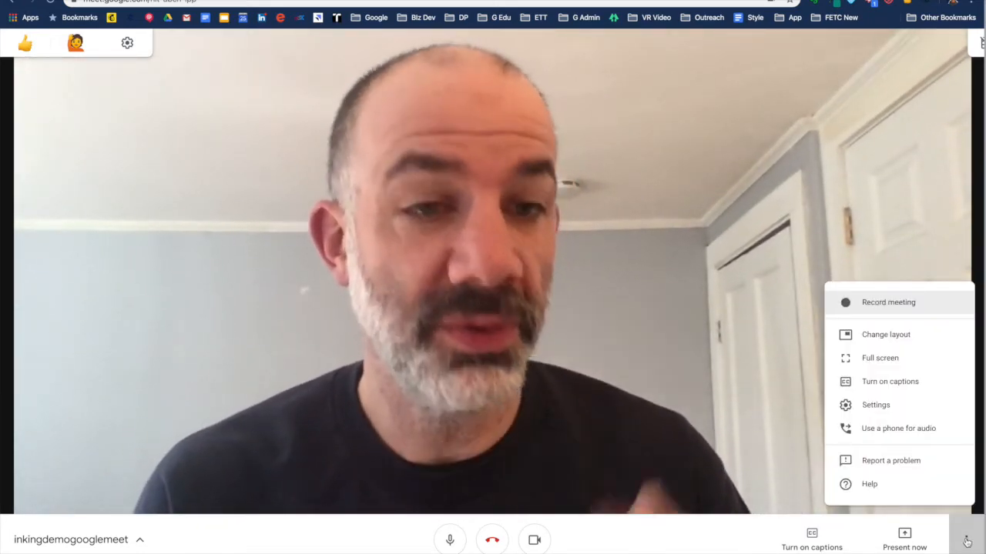
mouse_move(888, 302)
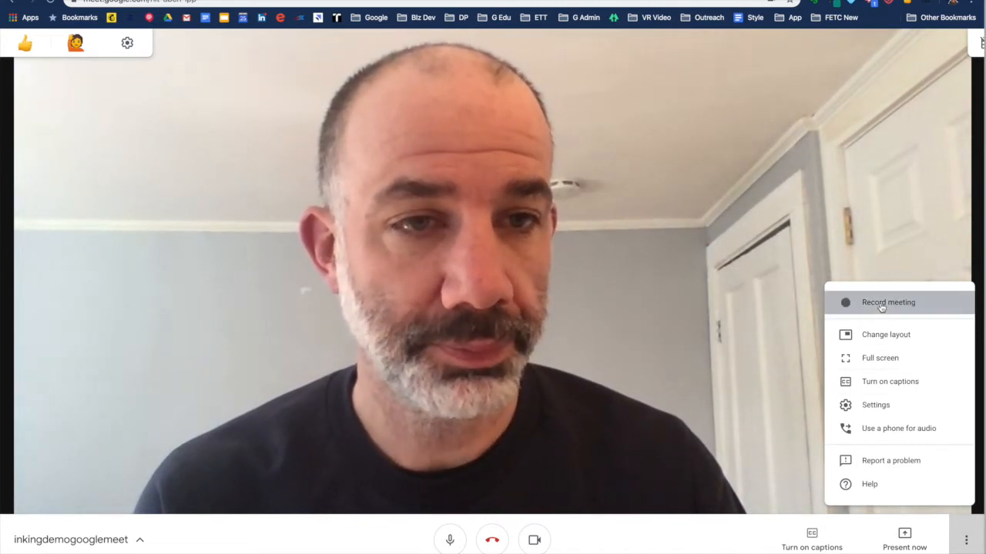
left_click(887, 302)
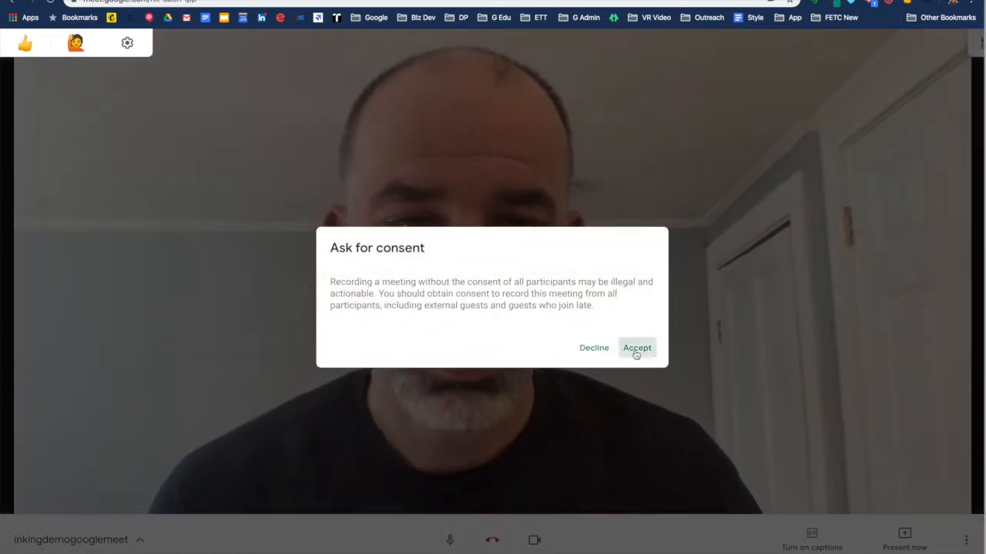
left_click(636, 348)
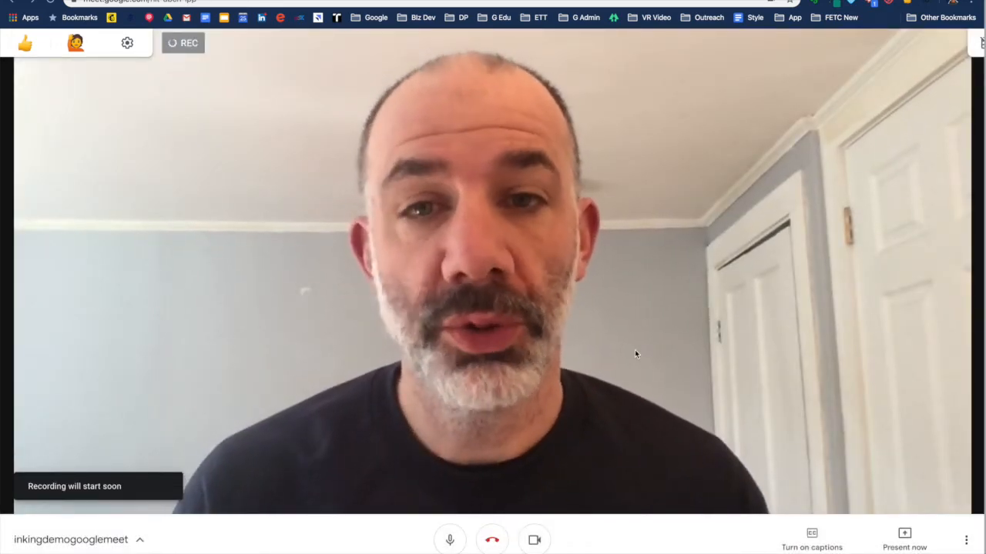
left_click(183, 43)
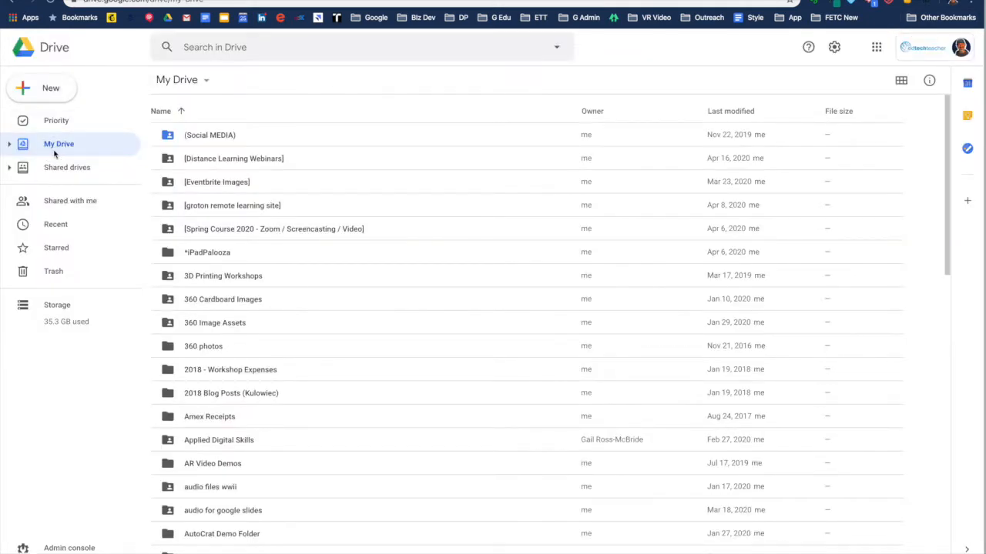
Step: Create a new Google Jamboard file from My Drive's New > More menu
left_click(41, 87)
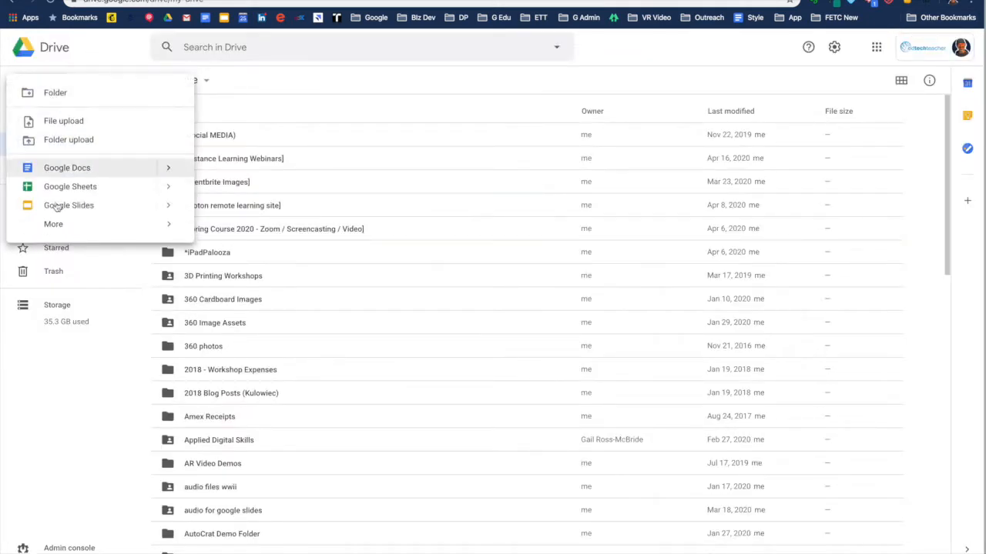
left_click(53, 225)
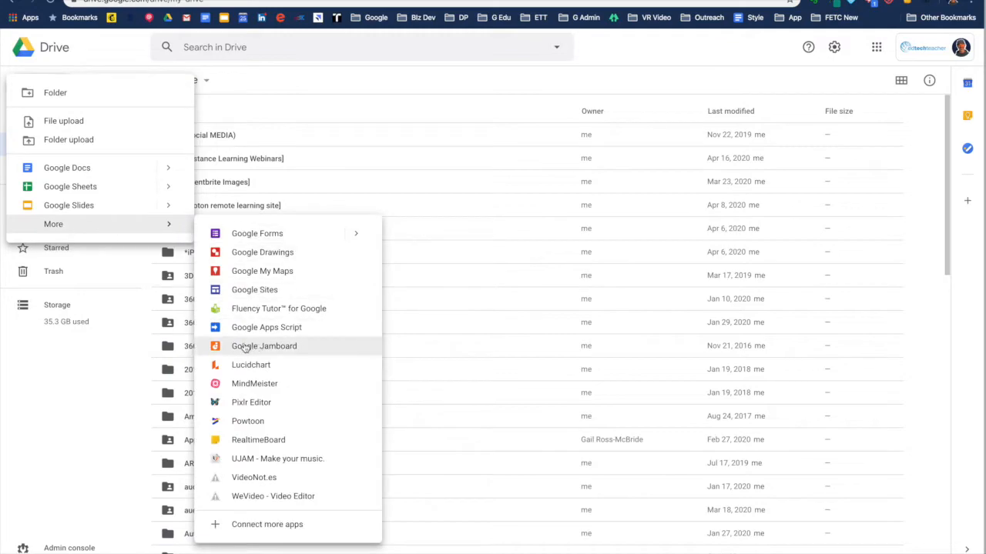
left_click(264, 345)
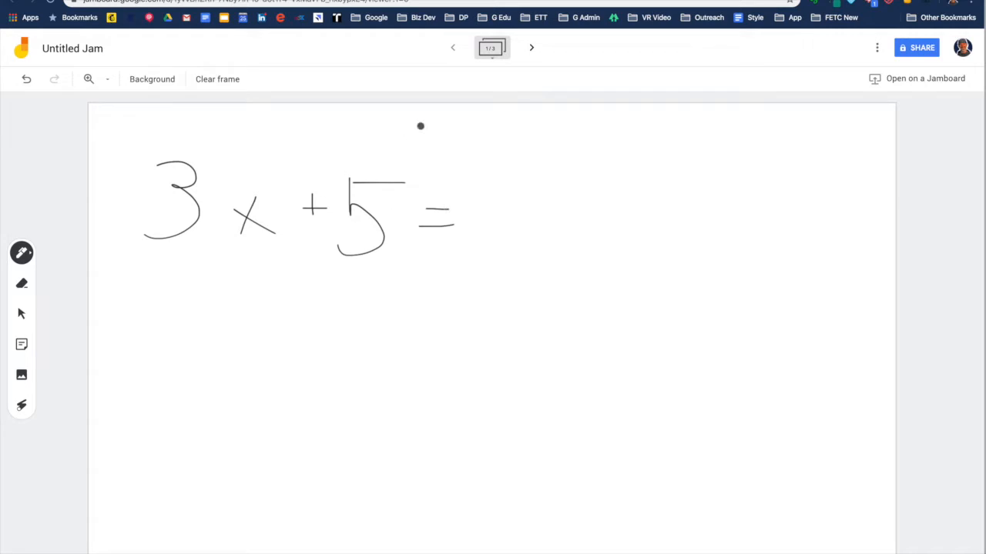
Step: Clear the handwritten equation from the frame and cancel the empty sticky note
left_click(21, 345)
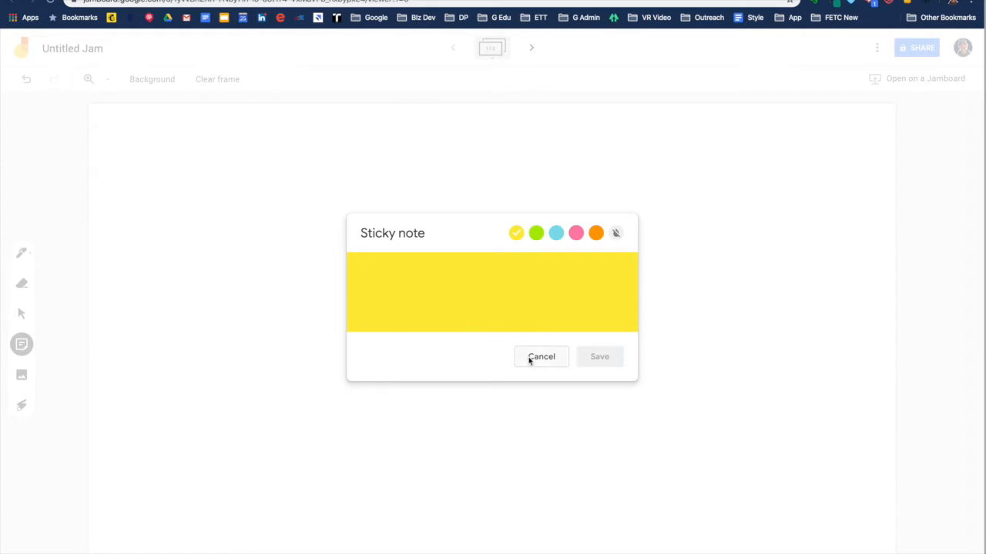
left_click(540, 358)
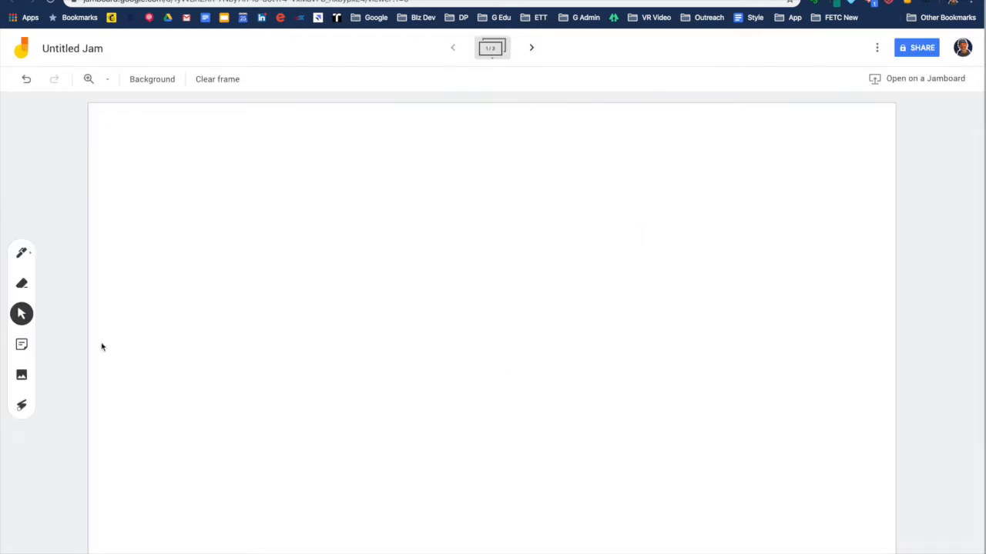
mouse_move(22, 376)
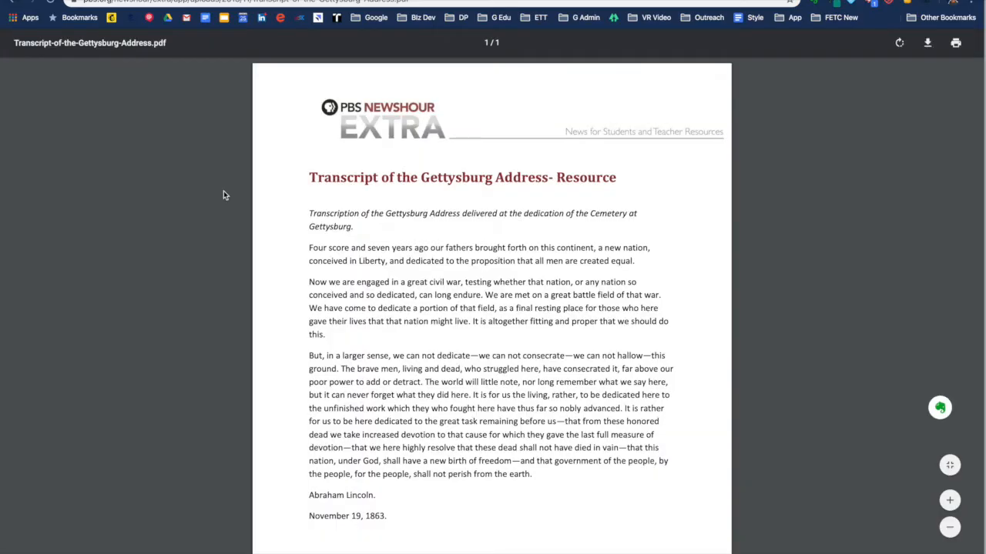
mouse_move(300, 177)
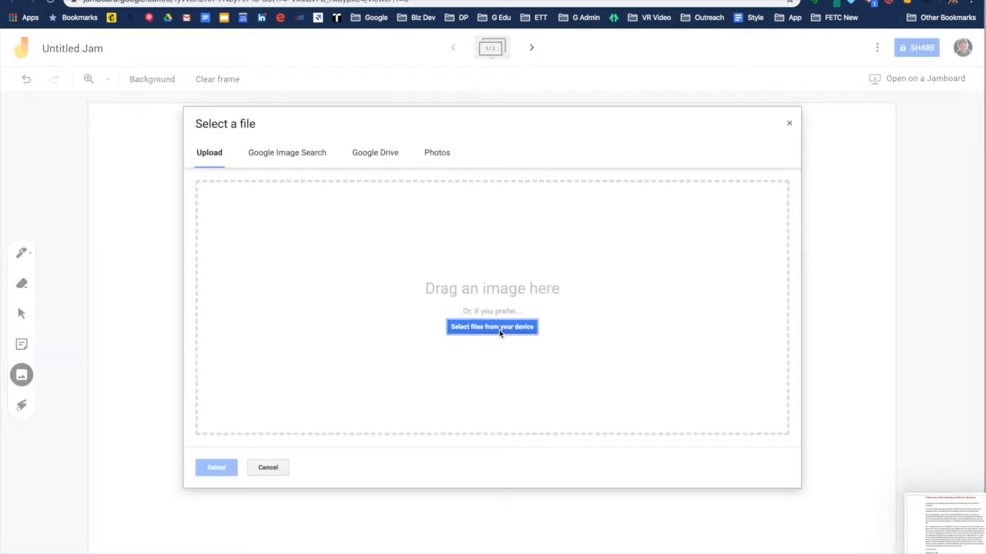
Step: Upload the 'Screen Shot 9.18.30 AM' Gettysburg Address image from the Desktop onto the frame
left_click(492, 327)
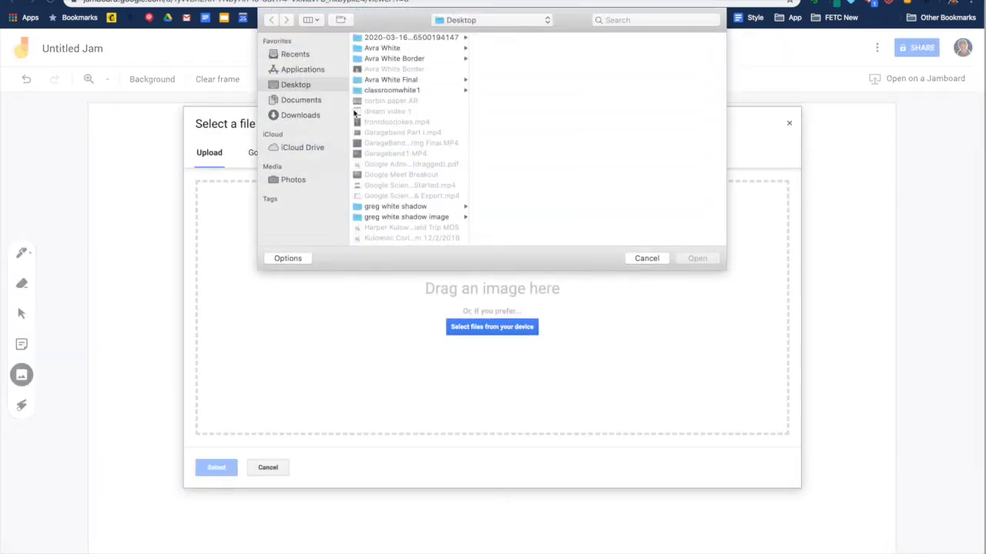
left_click(410, 219)
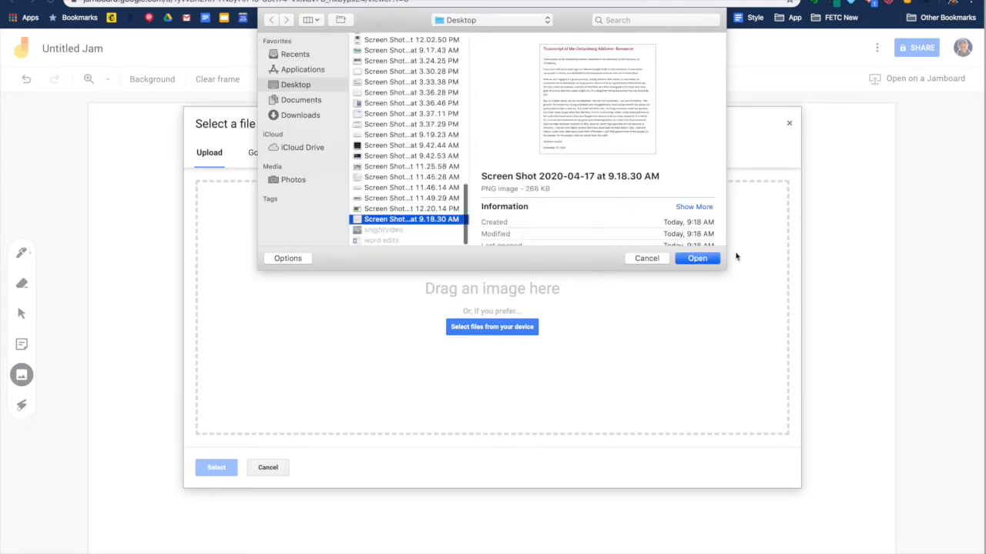
left_click(696, 259)
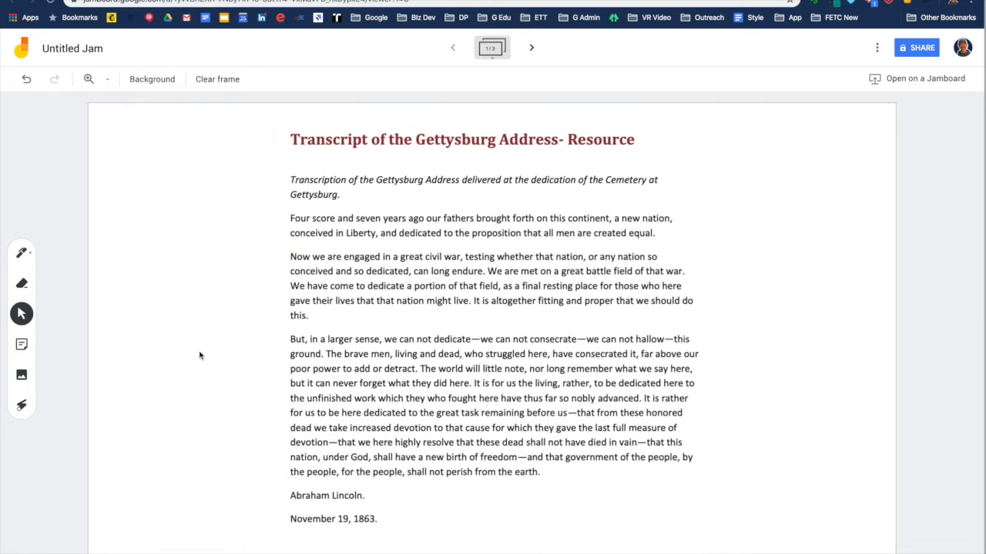
mouse_move(487, 197)
type("google")
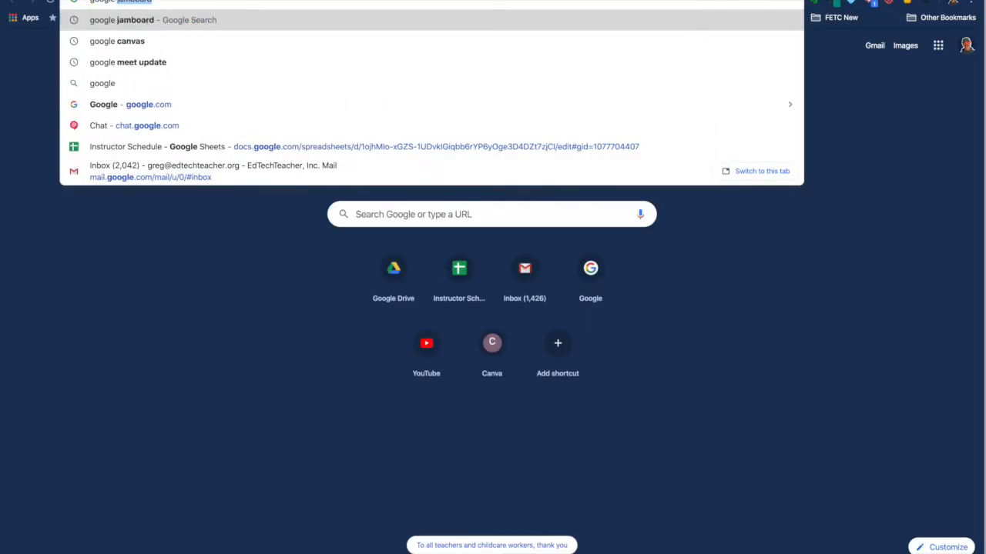
Step: Search 'google canvas' in the omnibox and open the canvas.apps.chrome result
left_click(117, 40)
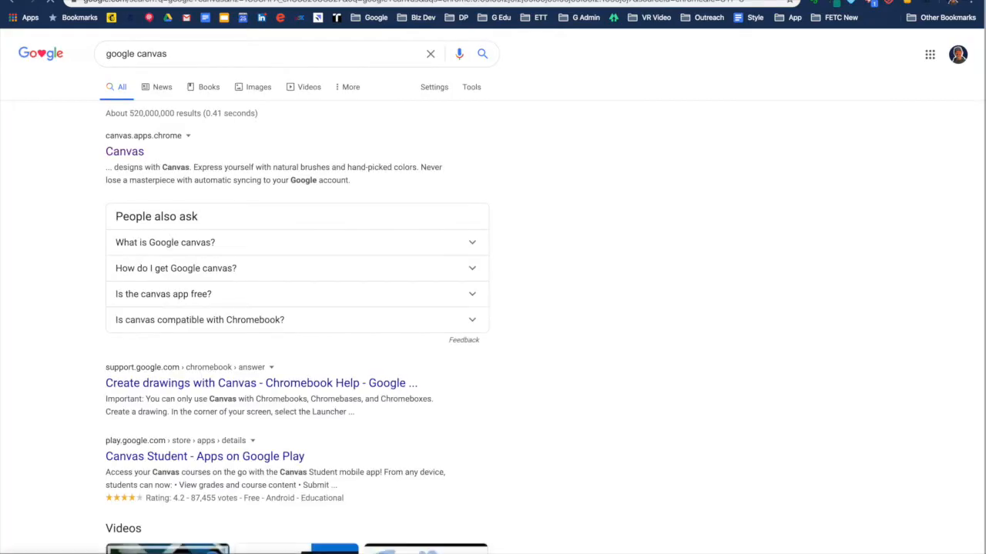
left_click(124, 151)
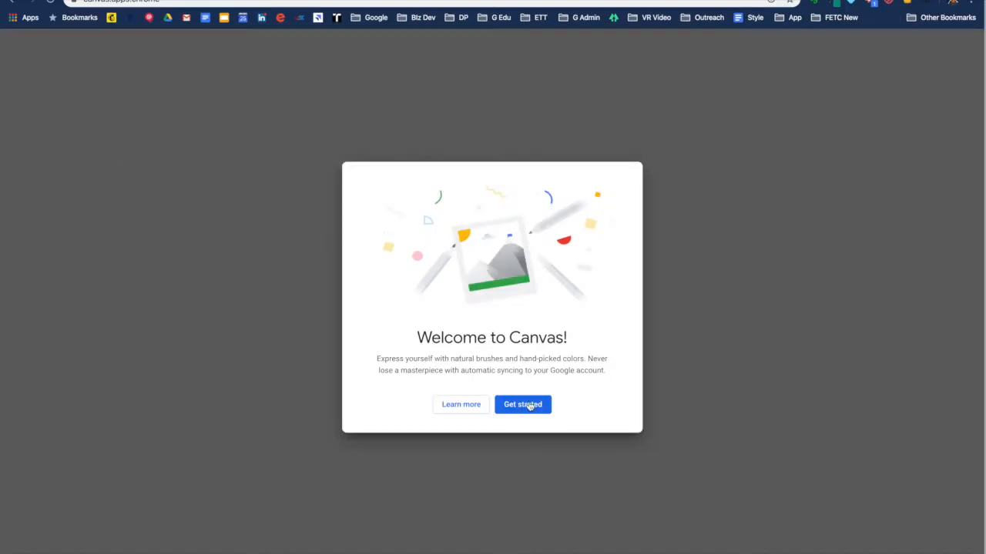
Step: Get started past the Canvas welcome card and start a new blank drawing
left_click(522, 403)
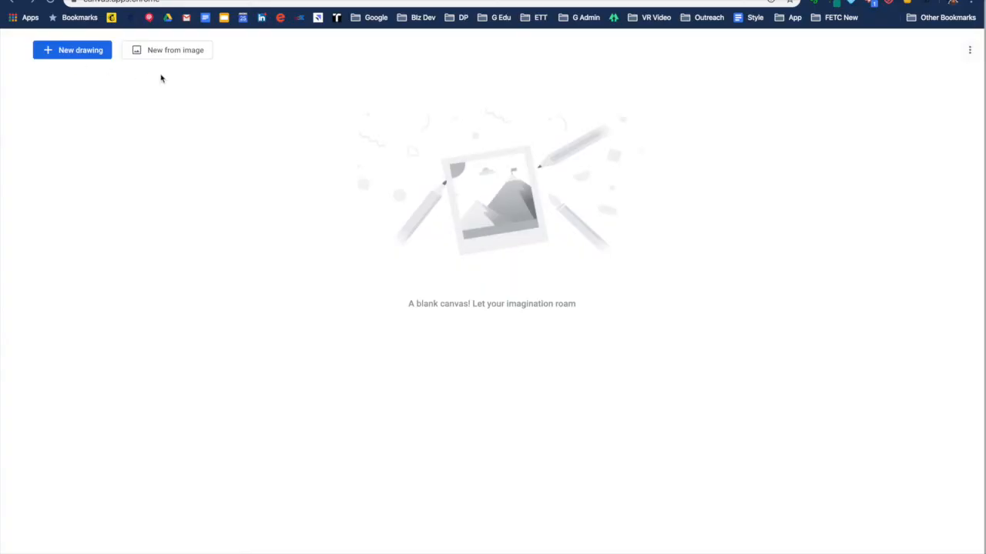
mouse_move(572, 168)
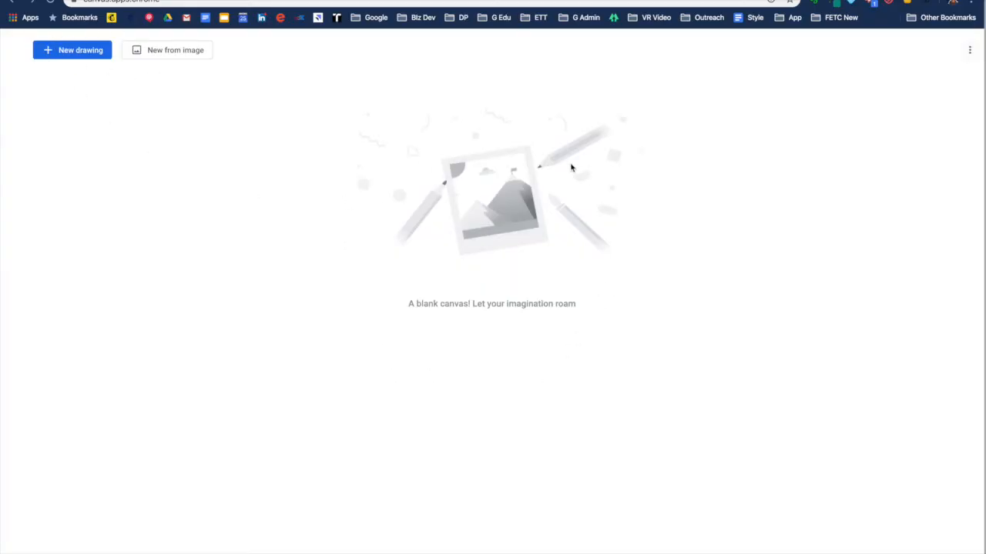
mouse_move(282, 291)
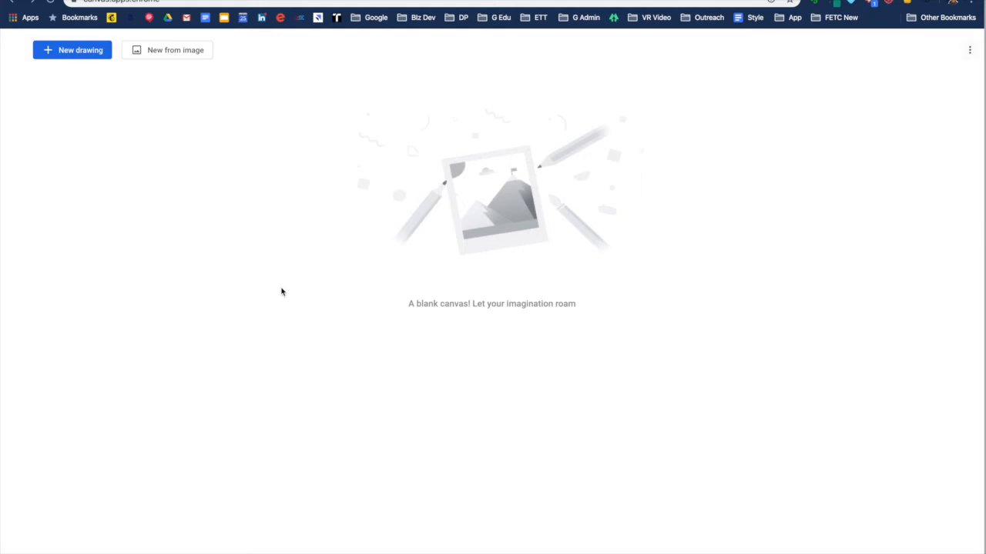
left_click(71, 49)
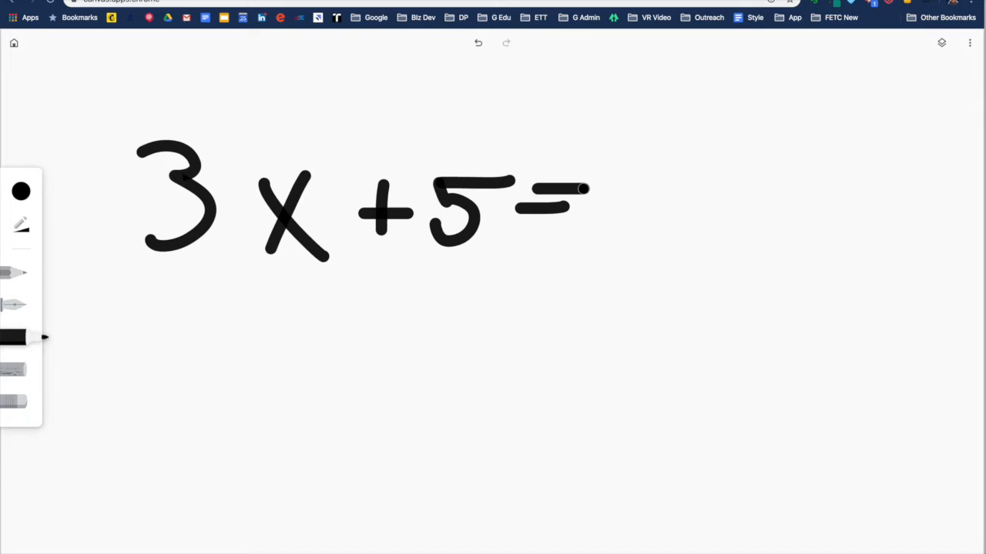
mouse_move(582, 188)
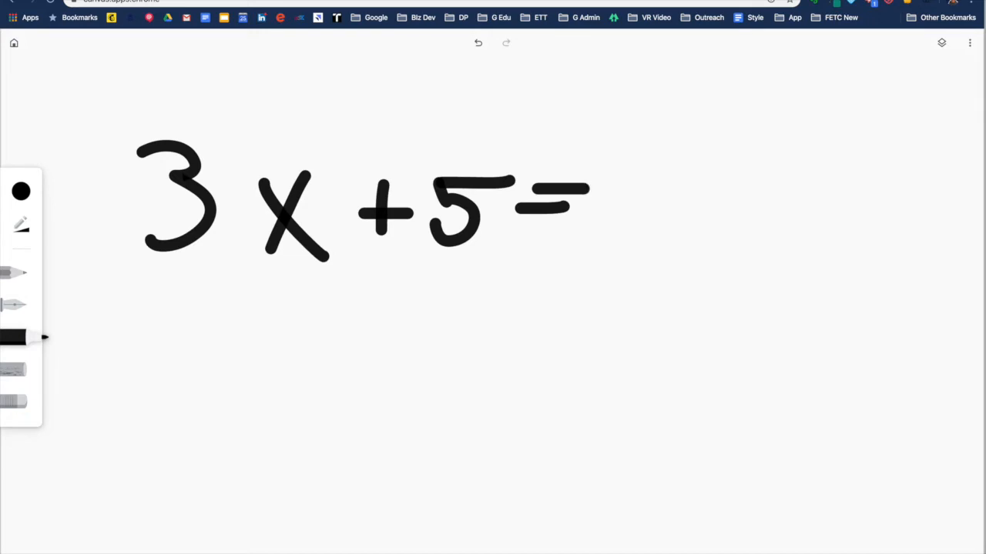
Step: Handwrite the equation 3x+5= in black marker on the Canvas drawing
left_click(904, 539)
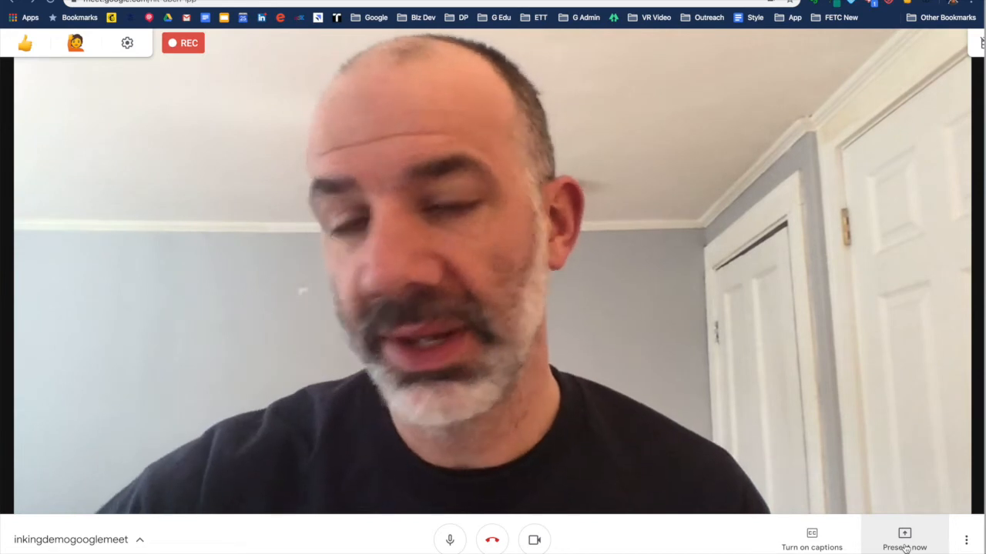
Step: Present the iPad screen to the Meet call with 'Present now'
left_click(904, 539)
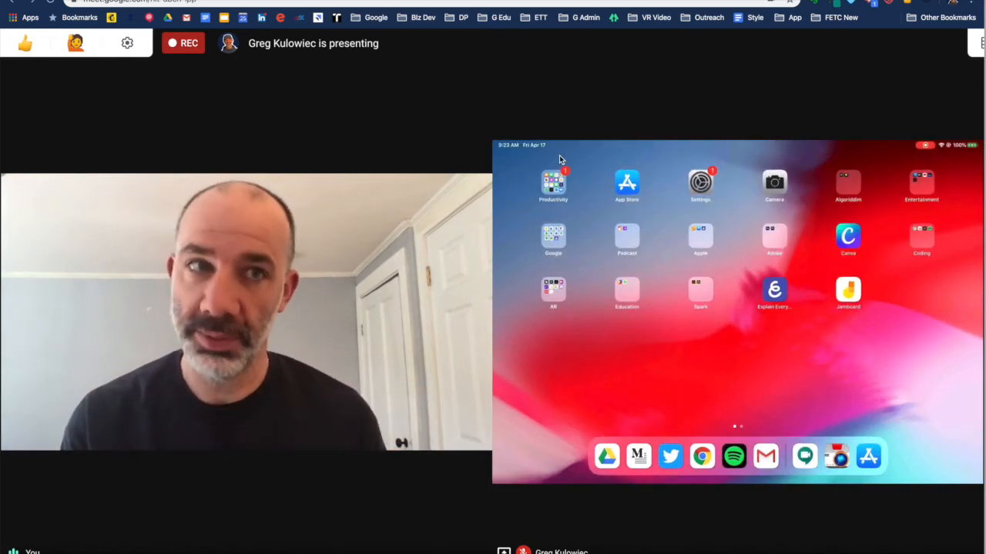
mouse_move(727, 45)
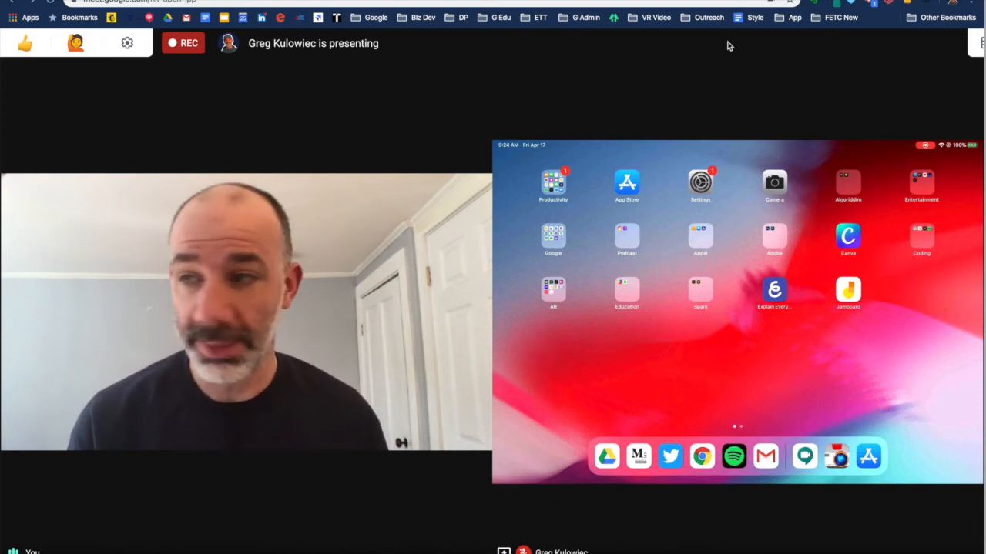
Step: Launch Jamboard on the iPad and sign in with the chosen account to reach recent jams
left_click(848, 292)
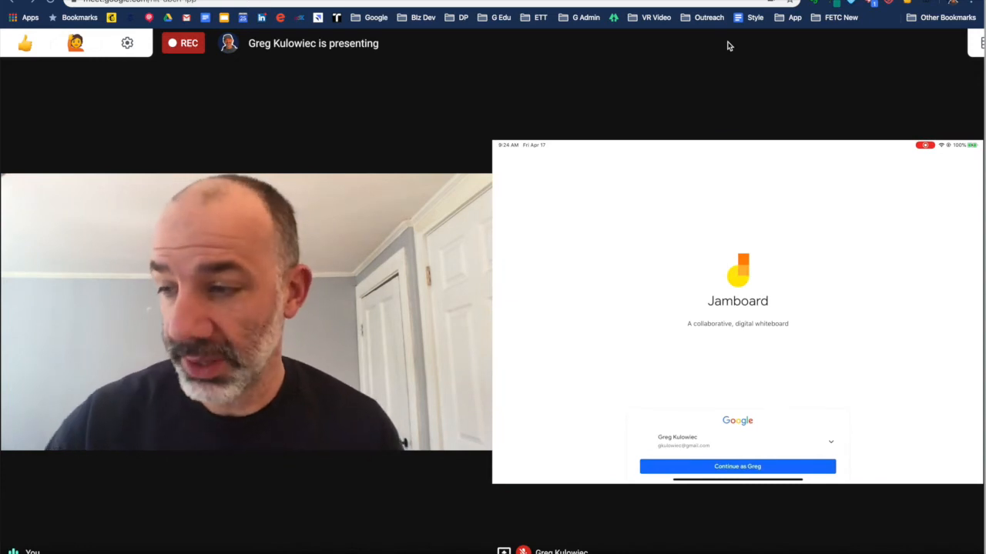
left_click(830, 440)
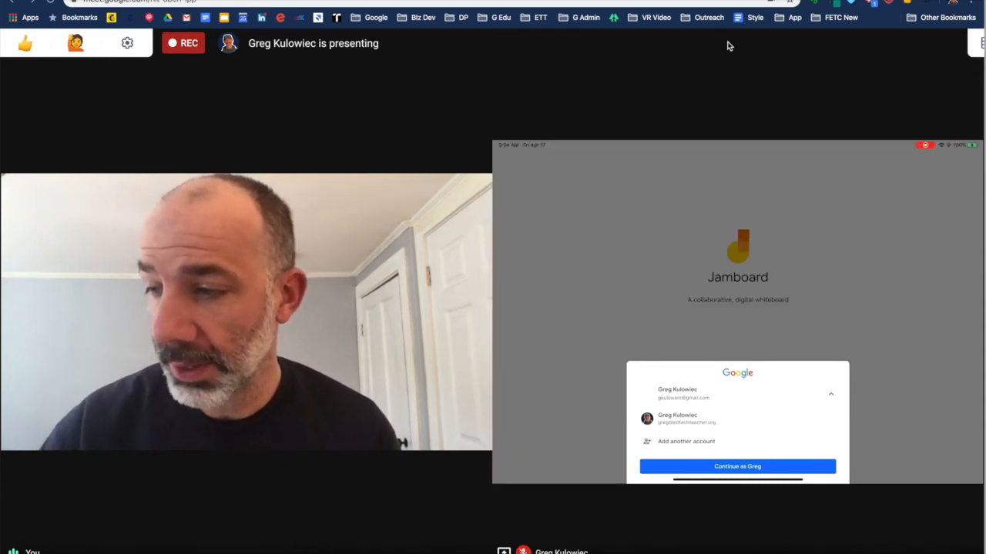
left_click(737, 465)
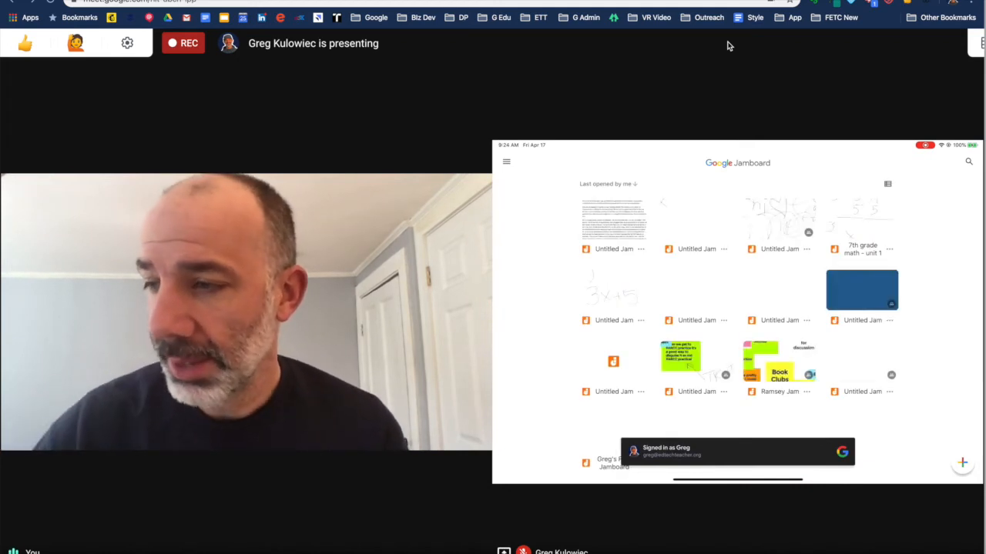
Step: Create a new blank jam and handwrite '3x' on its frame with the pen
left_click(863, 289)
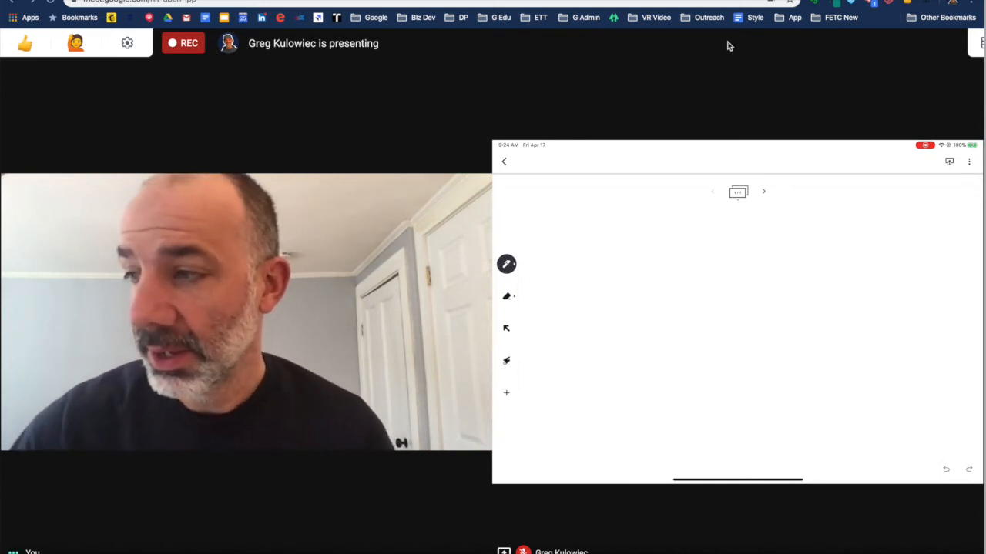
left_click_drag(562, 231, 586, 316)
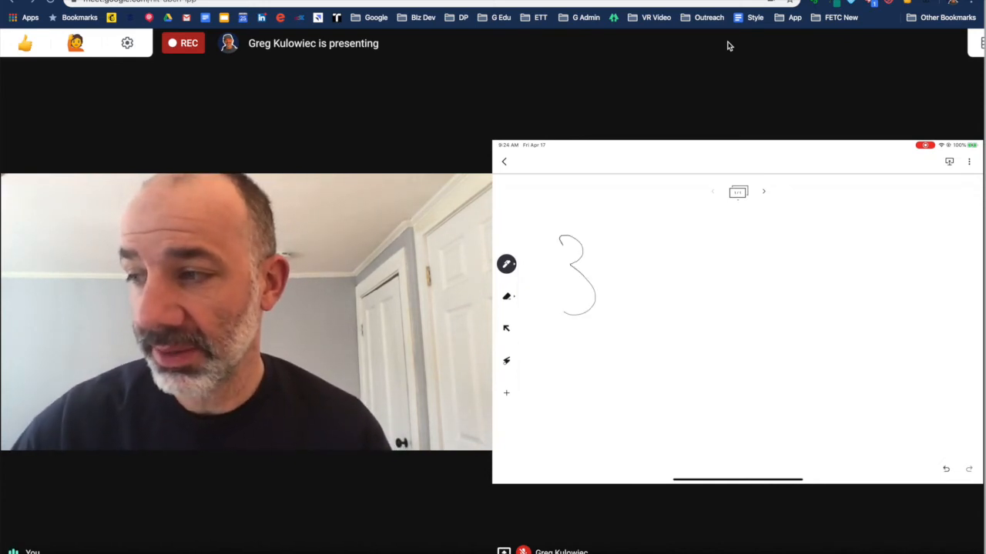
left_click_drag(608, 265, 631, 296)
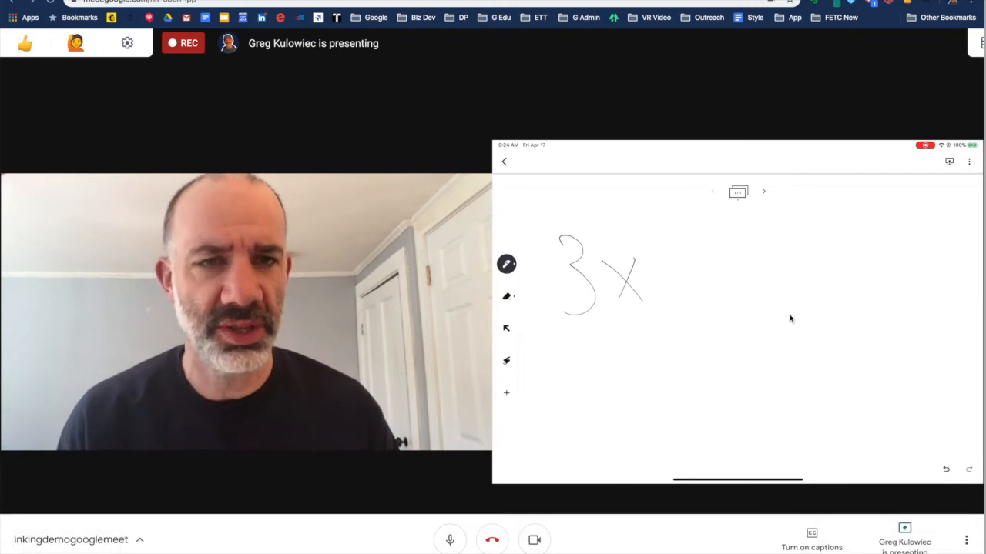
mouse_move(801, 61)
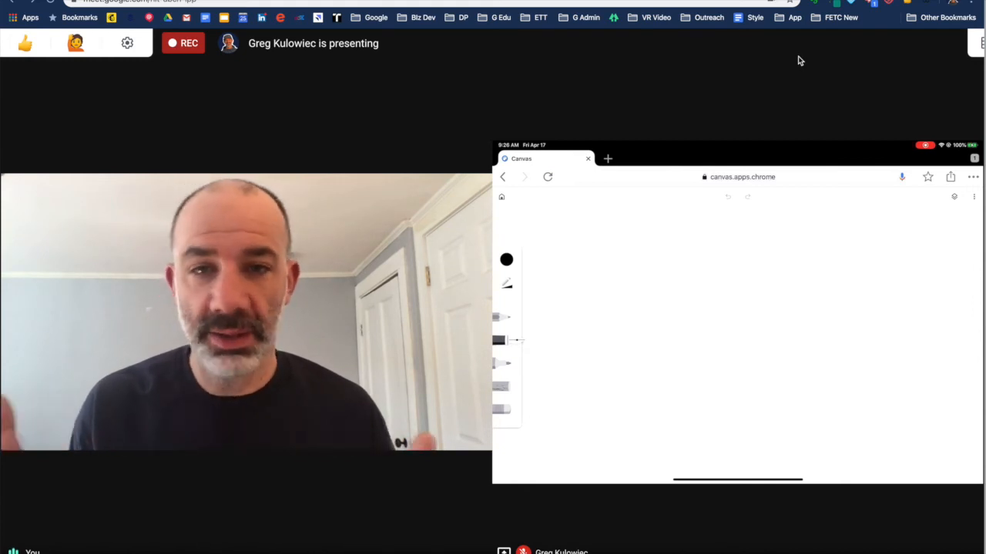
Step: Select the thick black marker brush on the blank Canvas drawing
left_click(500, 363)
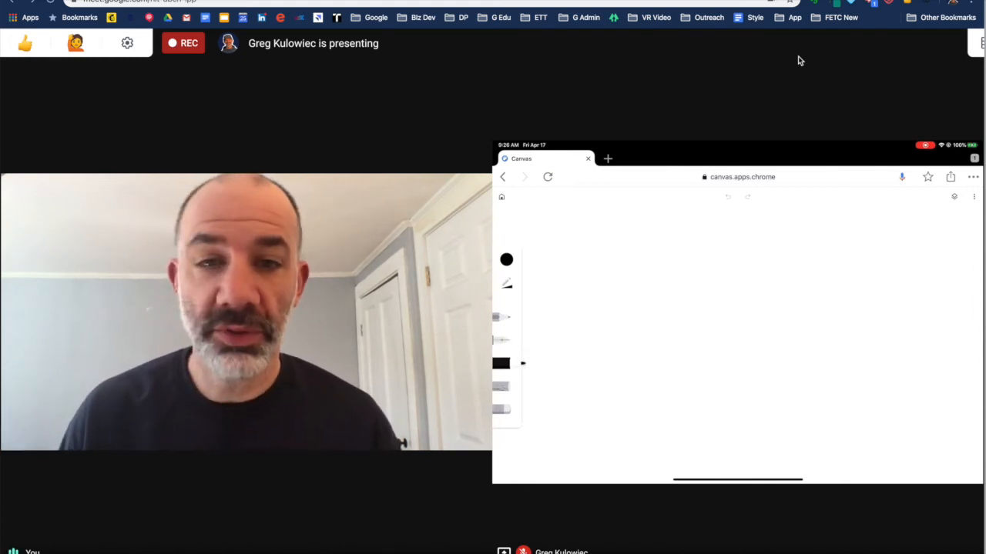